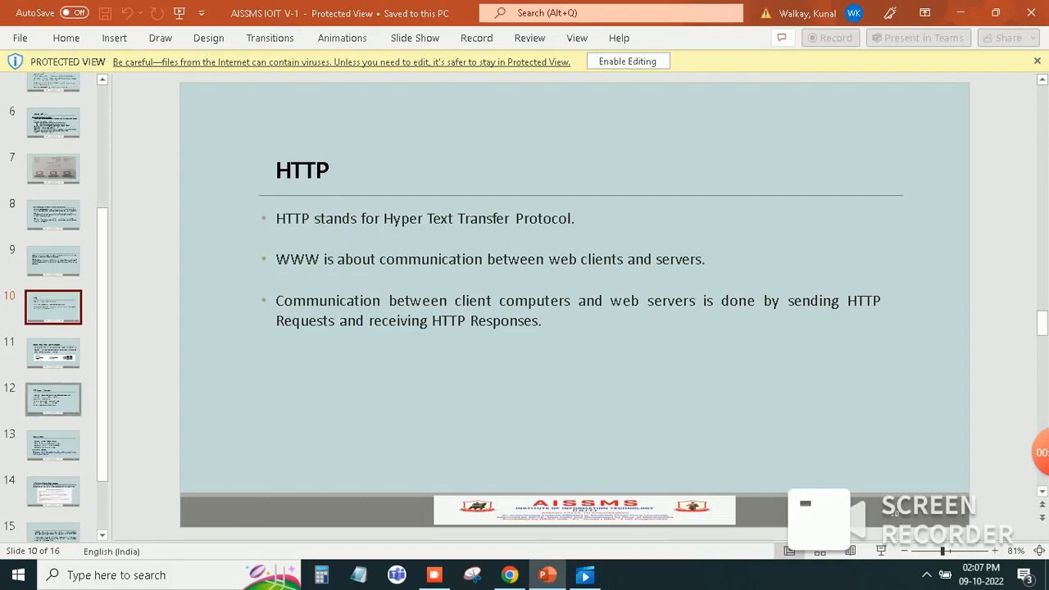
{"action": "mouse_move", "coordinate": [53, 398]}
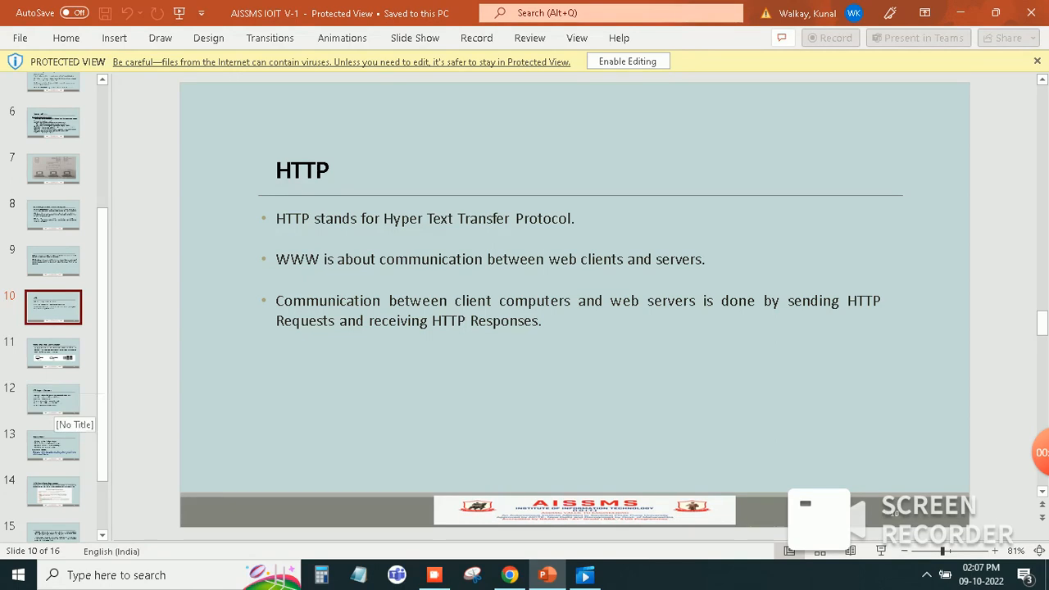
Show slide 11, 'World Wide Web Communication', with web client, cloud and web server.
{"action": "left_click", "coordinate": [52, 353]}
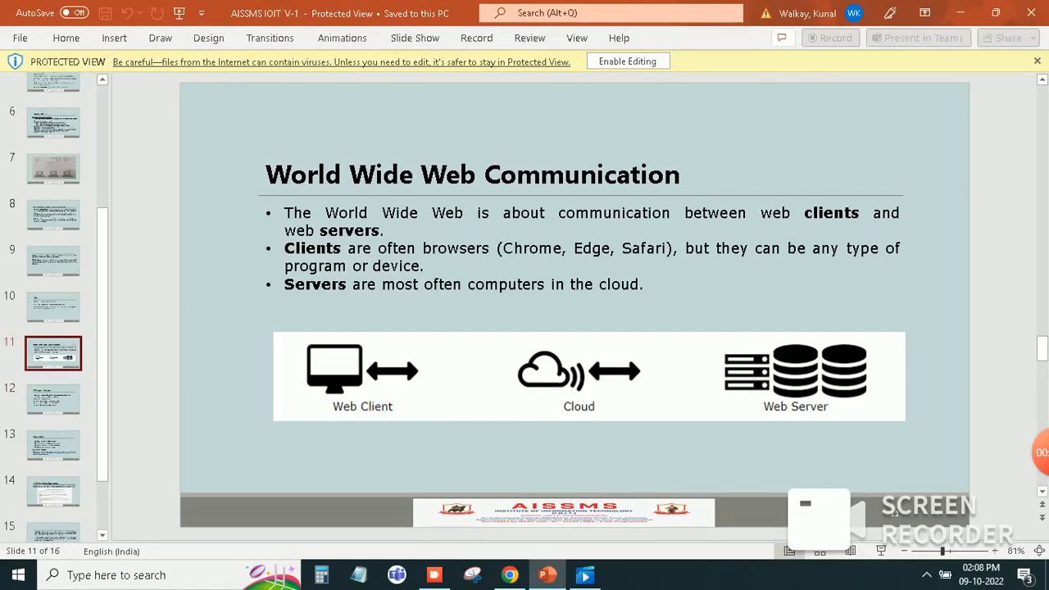
Show slide 12 'HTTP Request / Response', then slide 13 'What is HTML?'.
{"action": "left_click", "coordinate": [52, 400]}
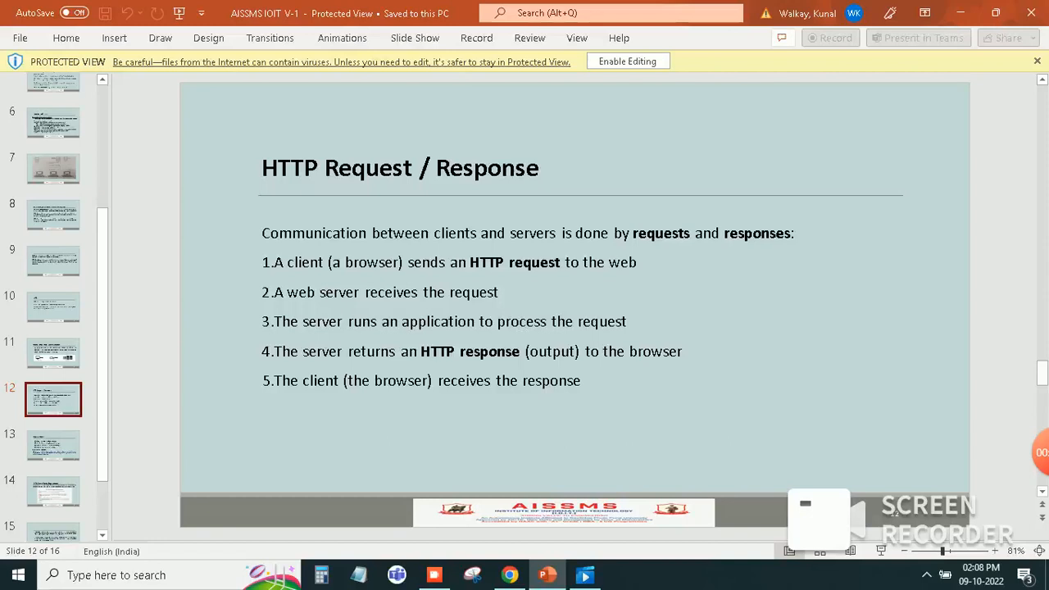
{"action": "mouse_move", "coordinate": [52, 446]}
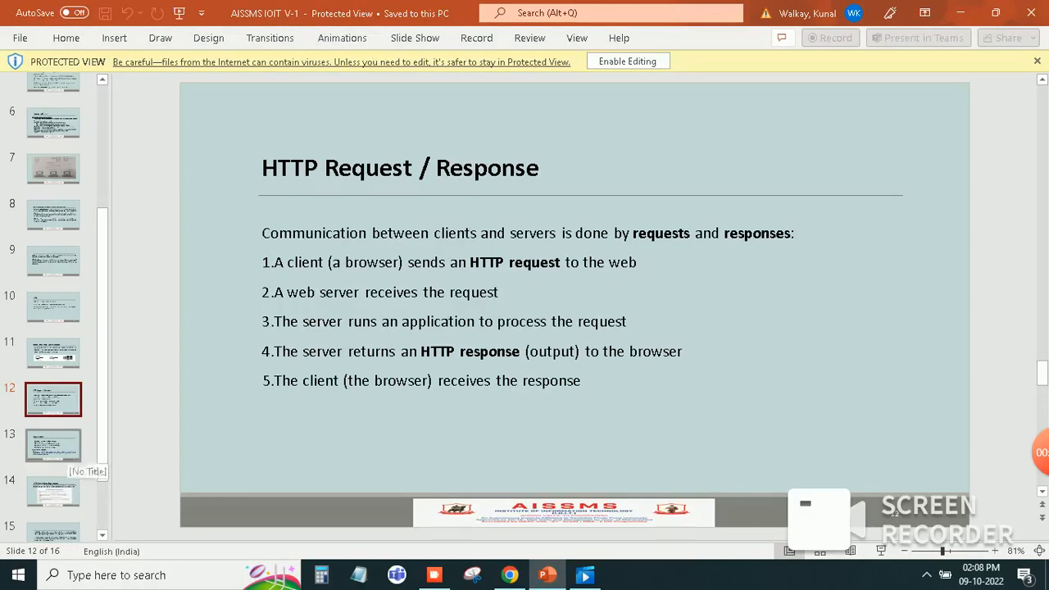
{"action": "left_click", "coordinate": [56, 446]}
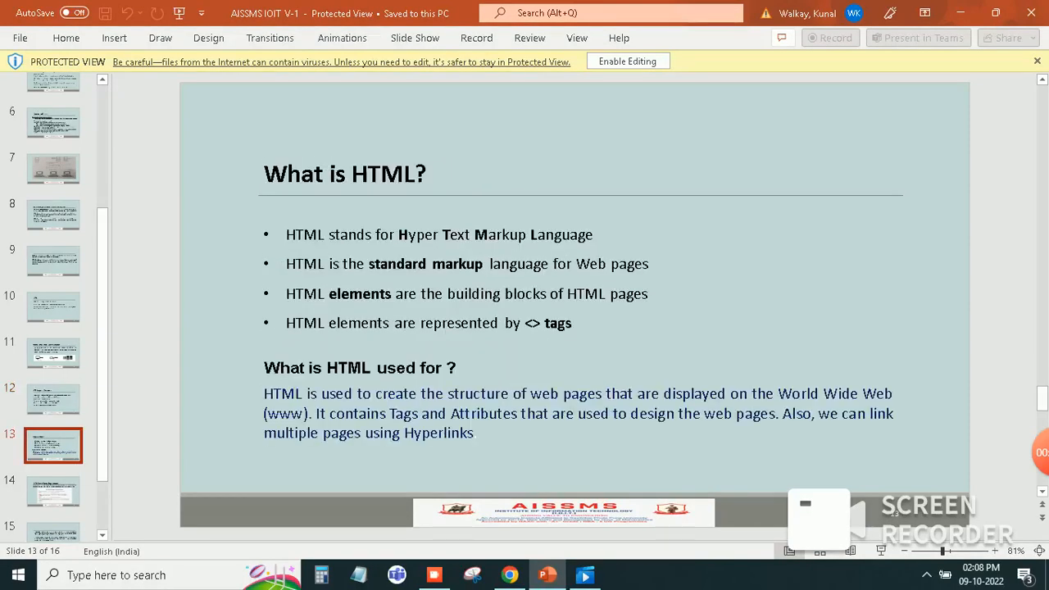